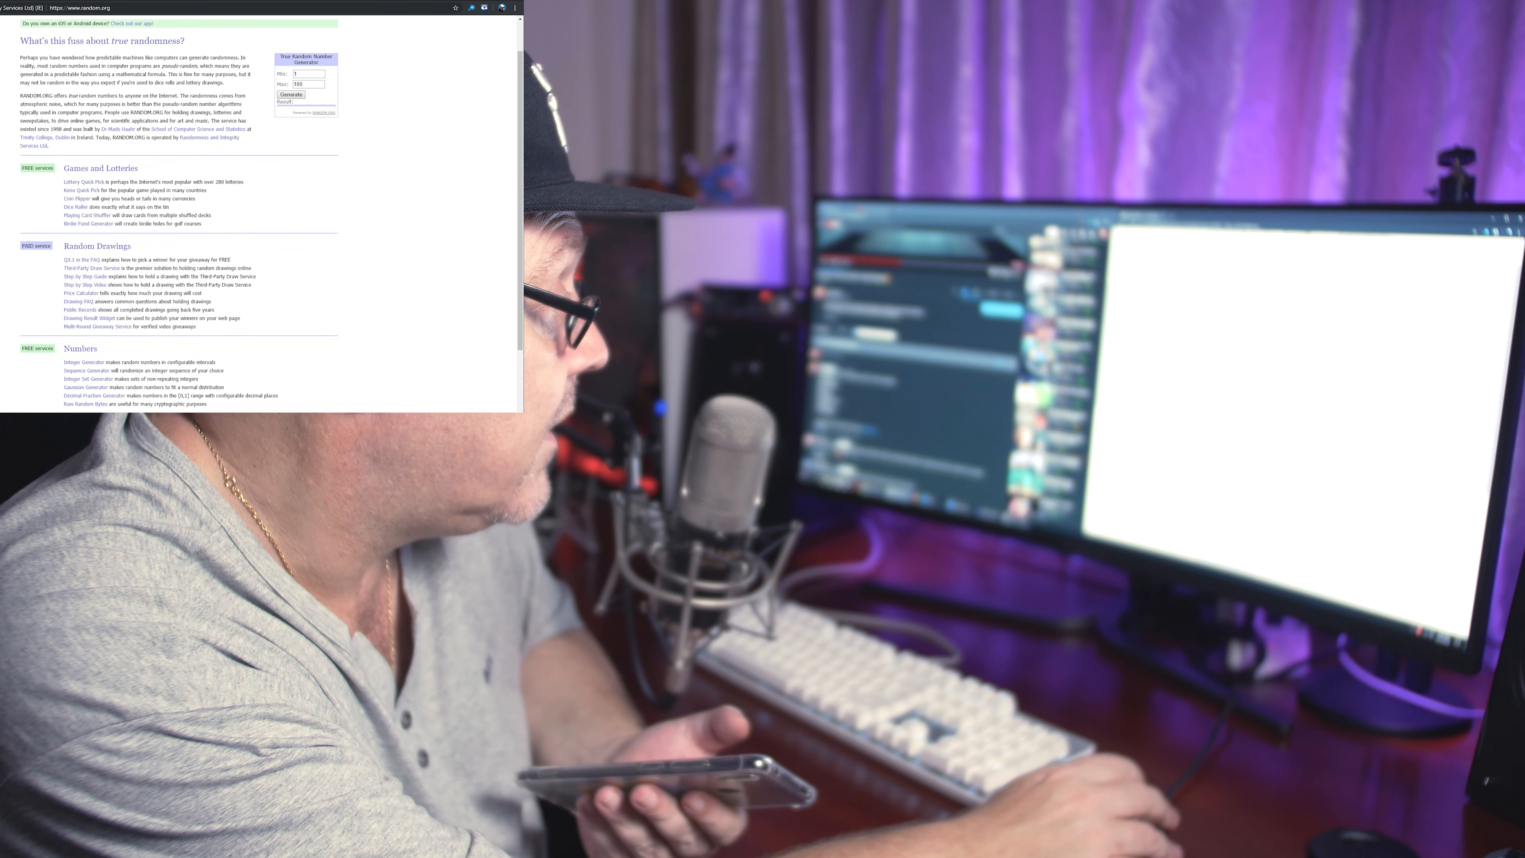
Go to the List Randomizer and enter the giveaway entrant names one per line
scroll(down, 3)
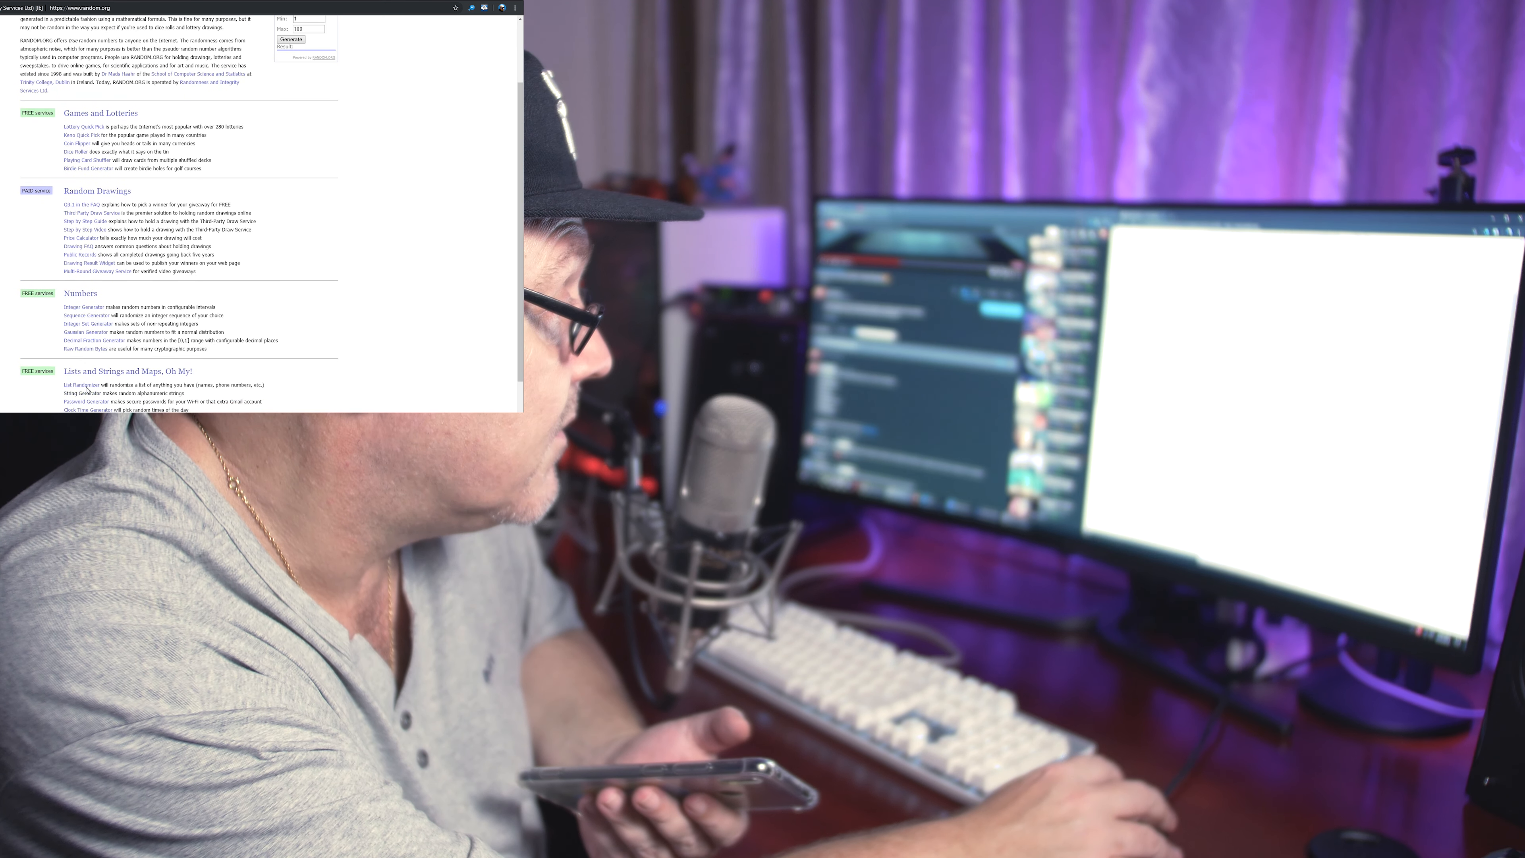
click(79, 384)
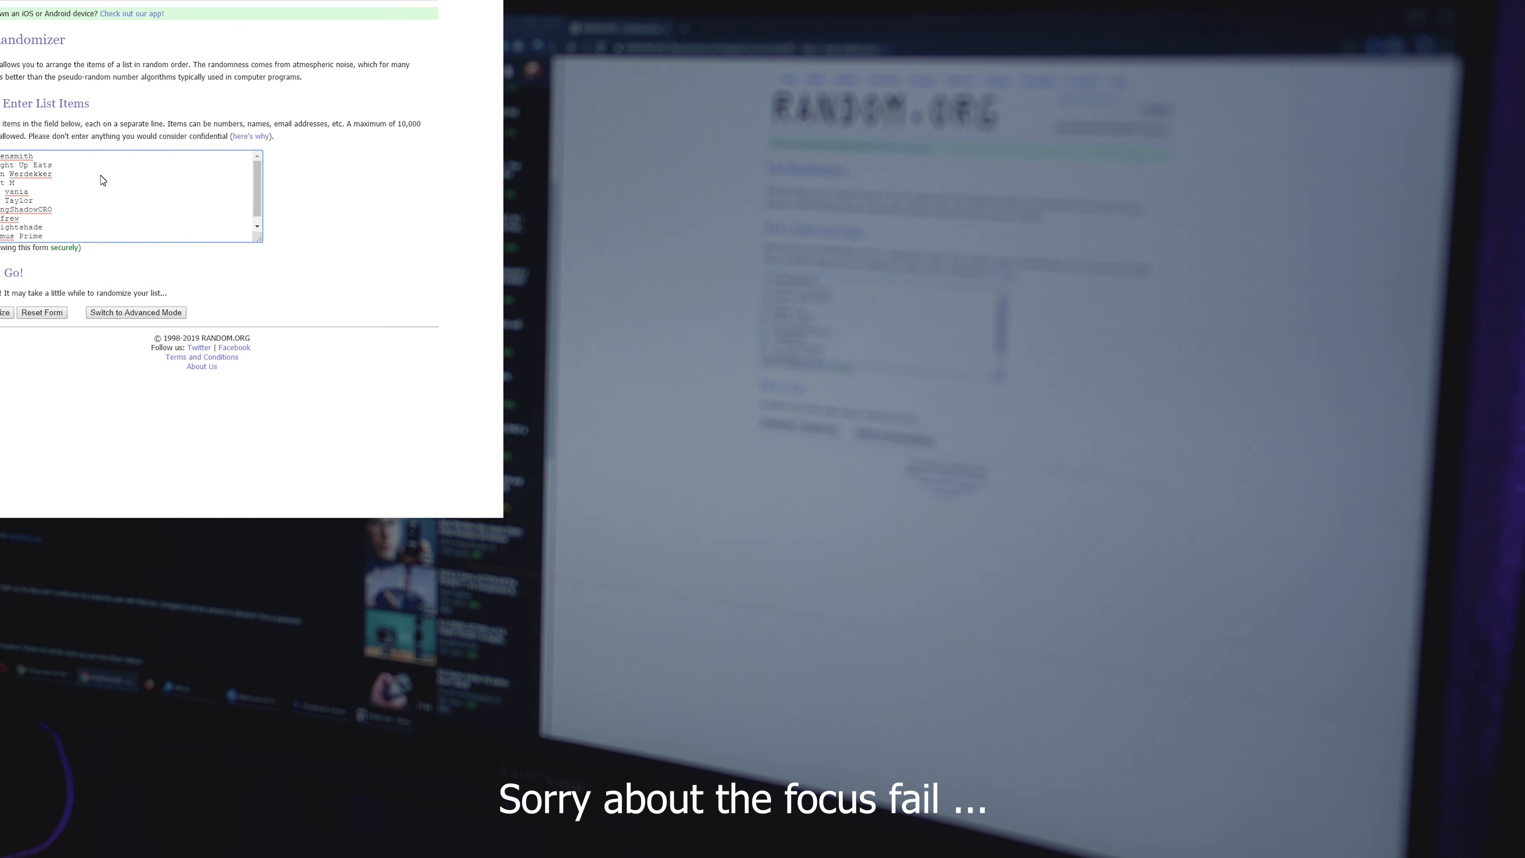
Randomize the ten entrants, producing a shuffled order with Jim Nightshade first
click(12, 272)
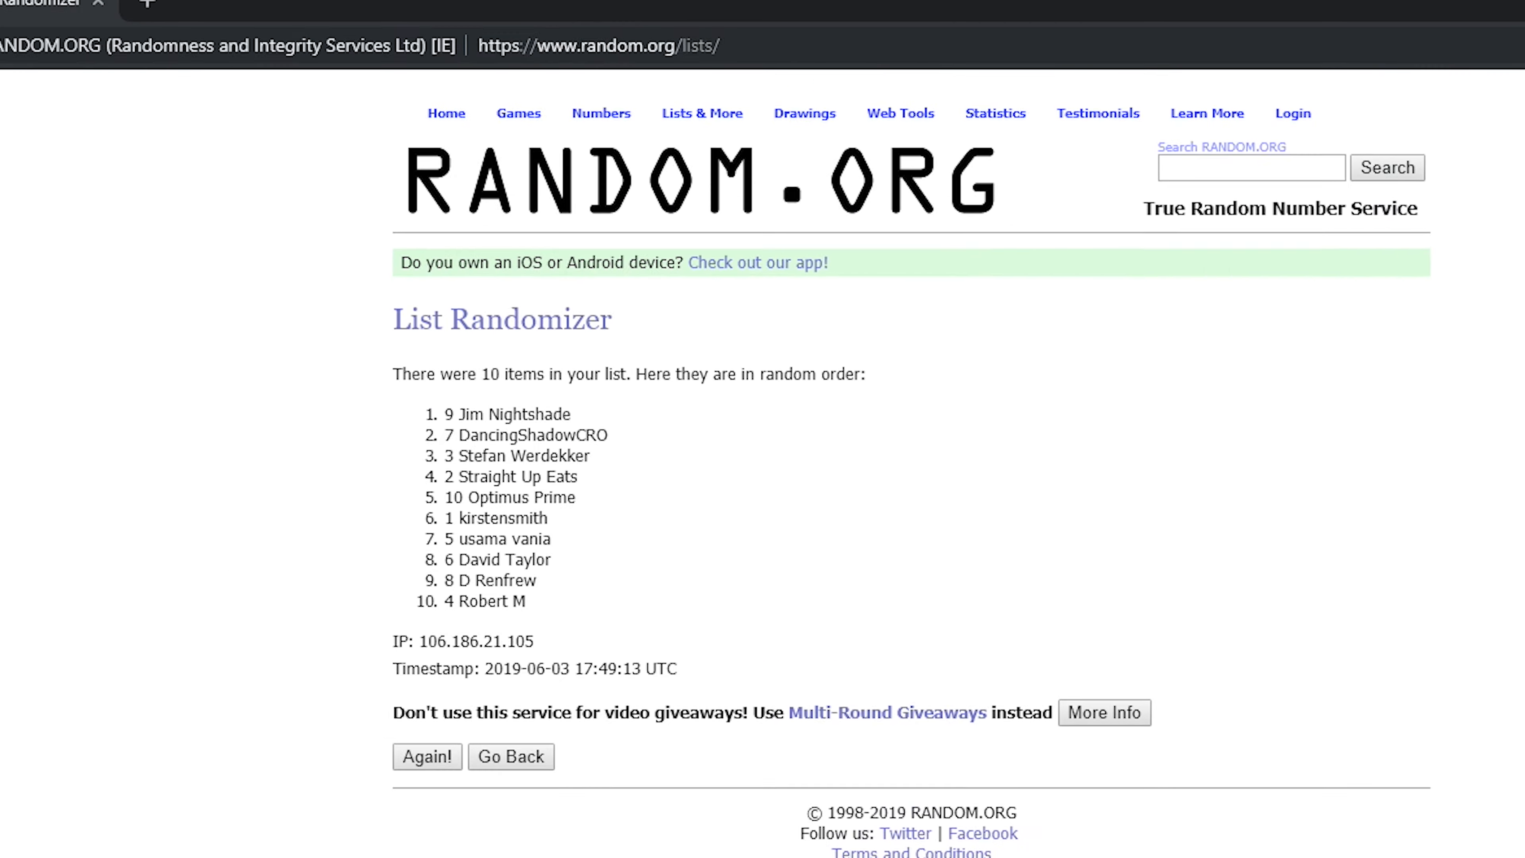